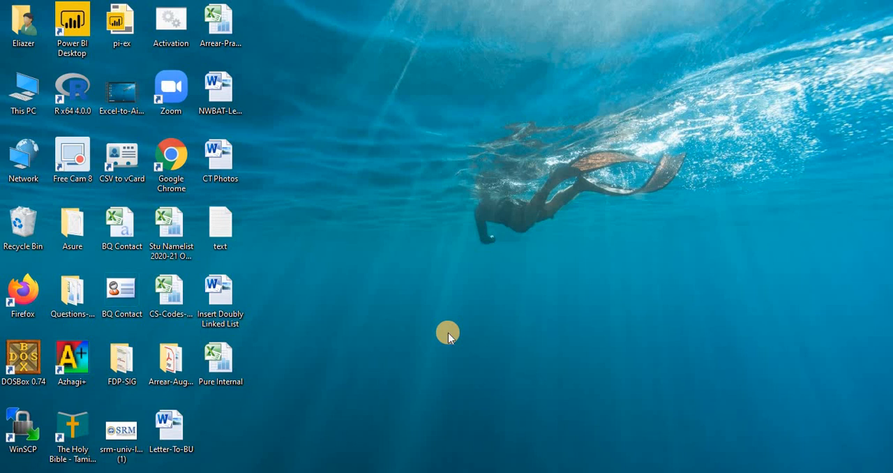
{"action": "mouse_move", "coordinate": [430, 458]}
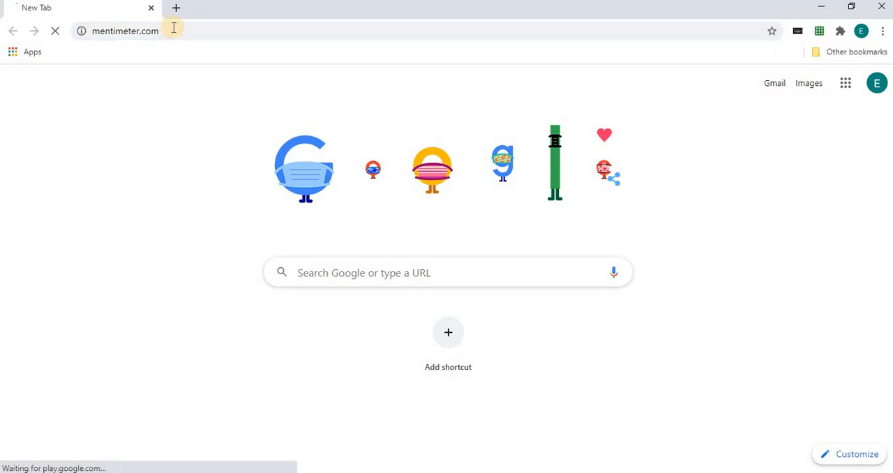
Load mentimeter.com and log in to reach the My presentations dashboard
{"action": "key", "text": "Return"}
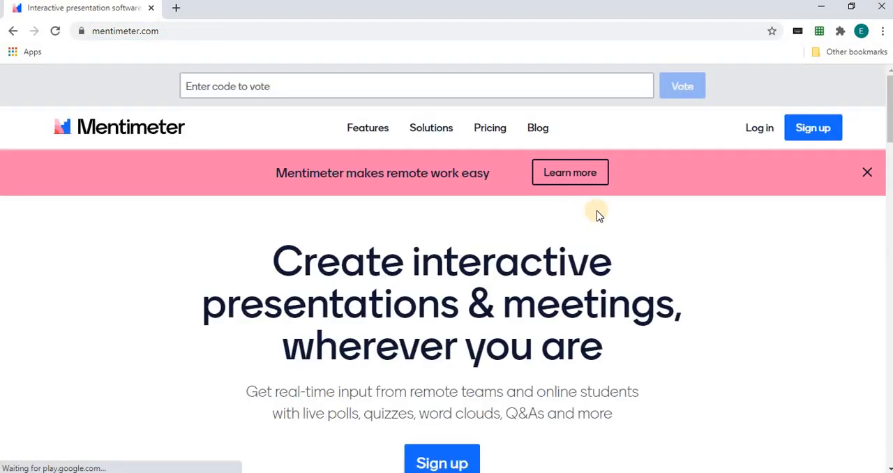
{"action": "left_click", "coordinate": [759, 127]}
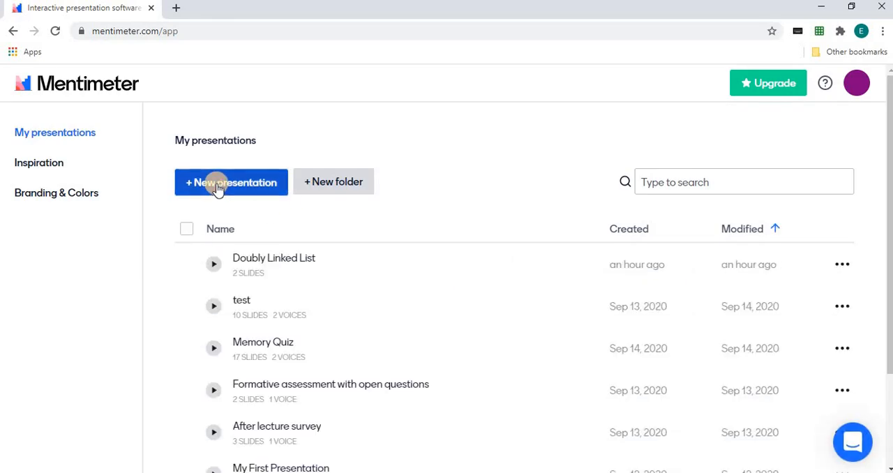
Create a new presentation named 'Demo' and open it in the editor
{"action": "left_click", "coordinate": [232, 182]}
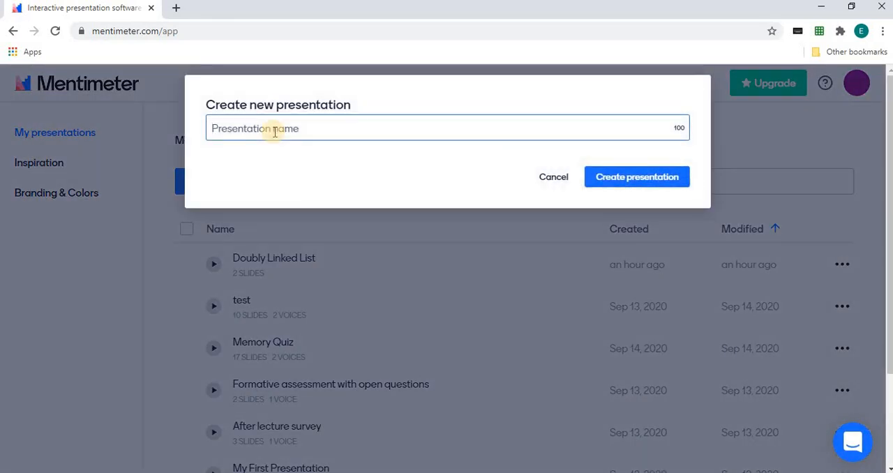
{"action": "type", "text": "Demo"}
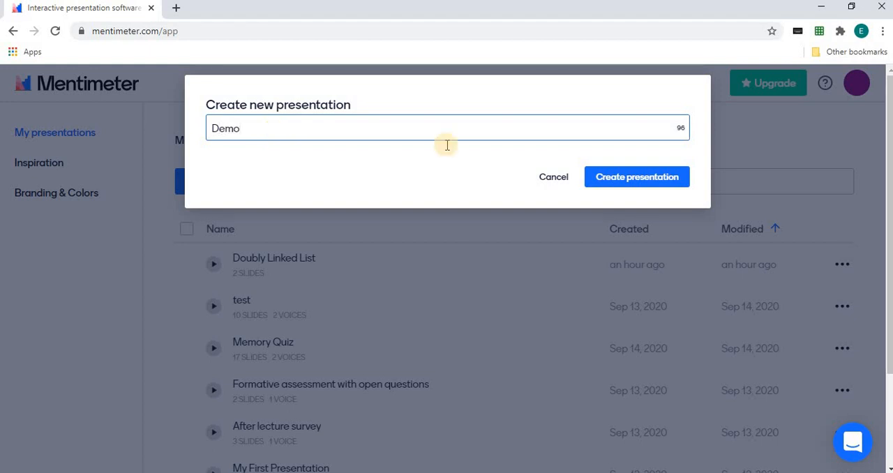
{"action": "left_click", "coordinate": [637, 175]}
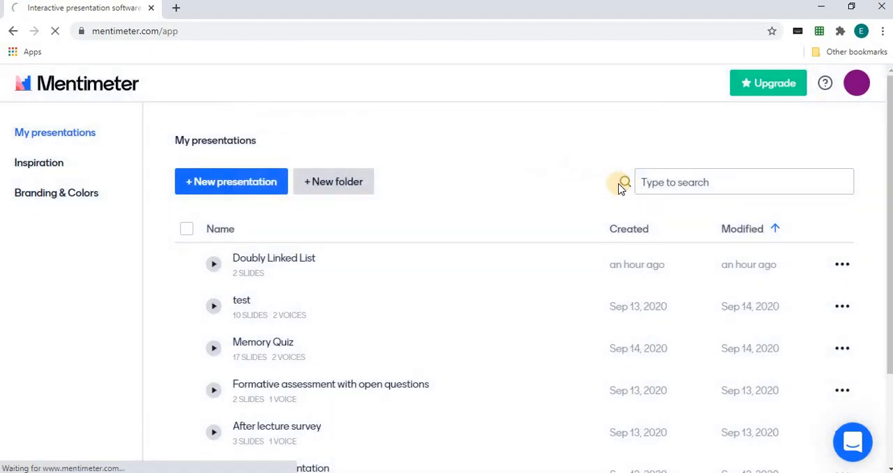
{"action": "left_click", "coordinate": [231, 181]}
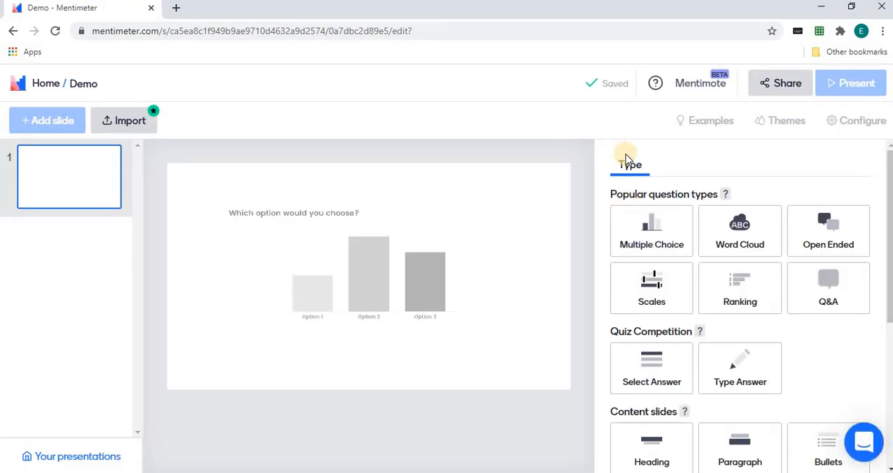
Choose Select Answer under Quiz Competition as the first slide's question type
{"action": "left_click", "coordinate": [650, 288]}
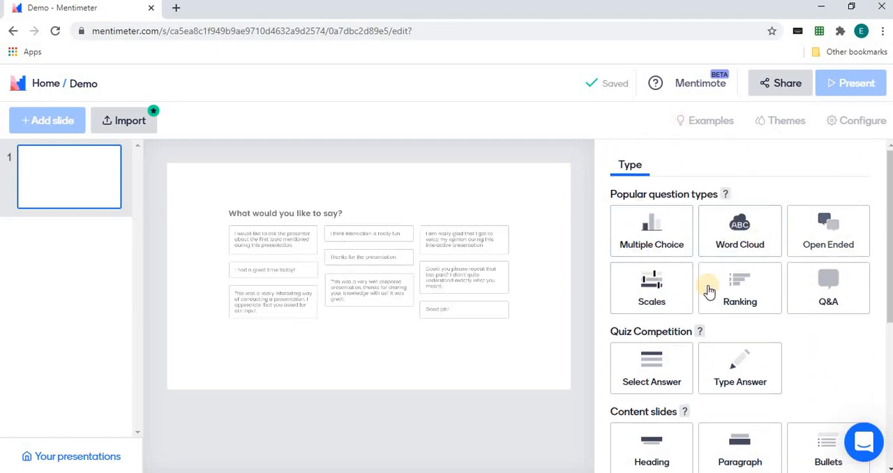
{"action": "left_click", "coordinate": [739, 288]}
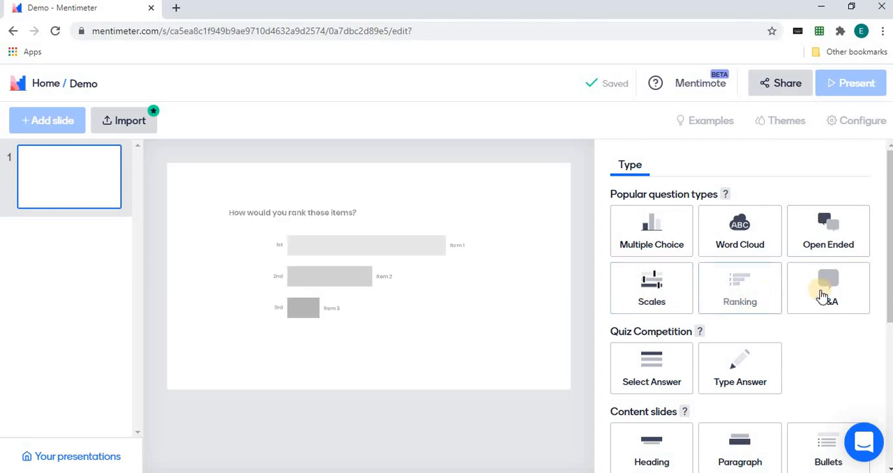
{"action": "left_click", "coordinate": [651, 368]}
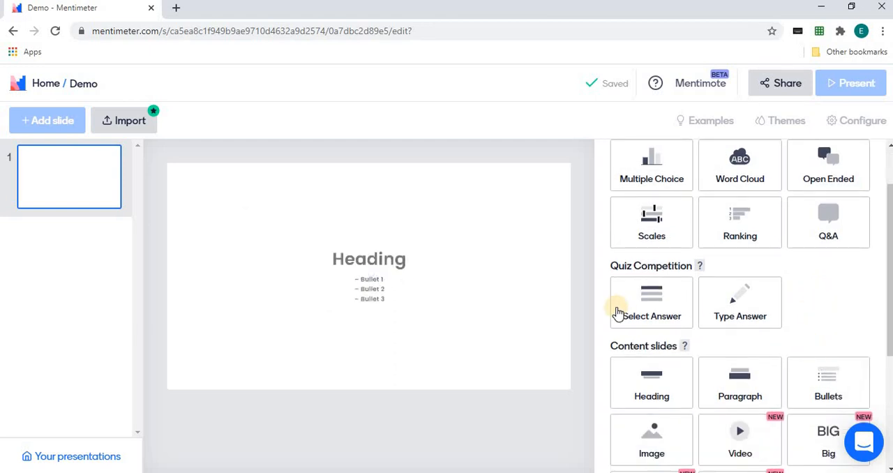
{"action": "left_click", "coordinate": [651, 304]}
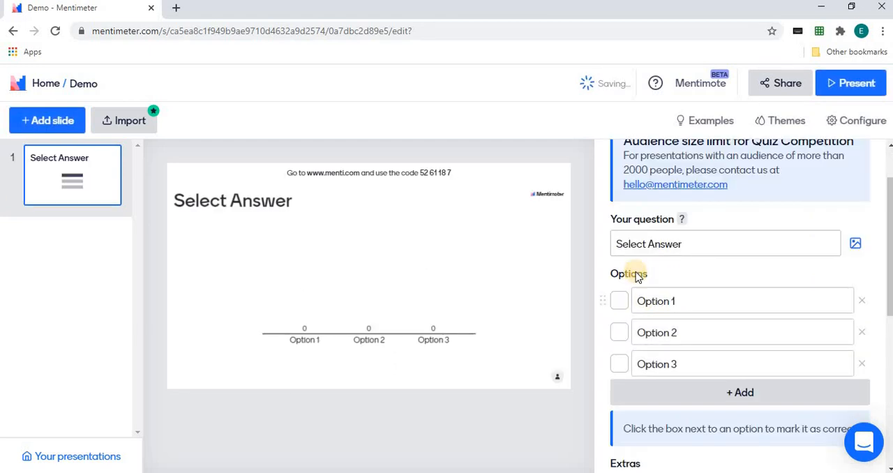
Ask 'Which is non-linear data structure?' with linked list, graph, stack, array; mark graph correct
{"action": "type", "text": "Which is non-linear data structure ?"}
{"action": "type", "text": "graph"}
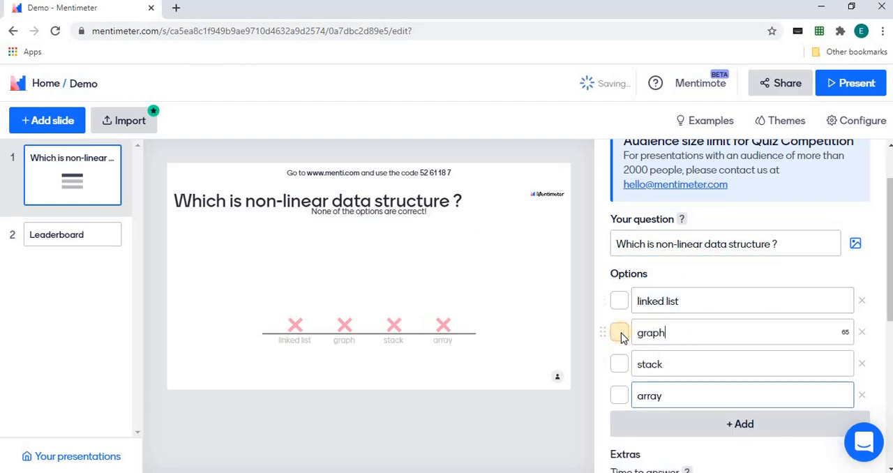
{"action": "left_click", "coordinate": [620, 333]}
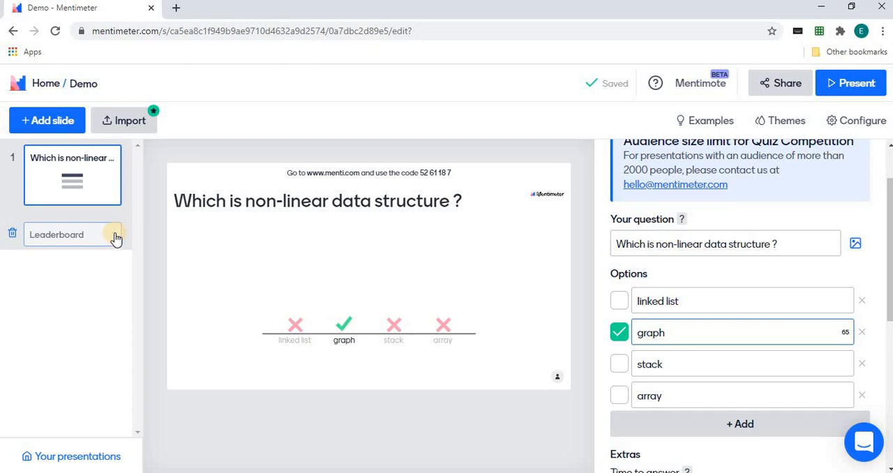
{"action": "left_click", "coordinate": [740, 332]}
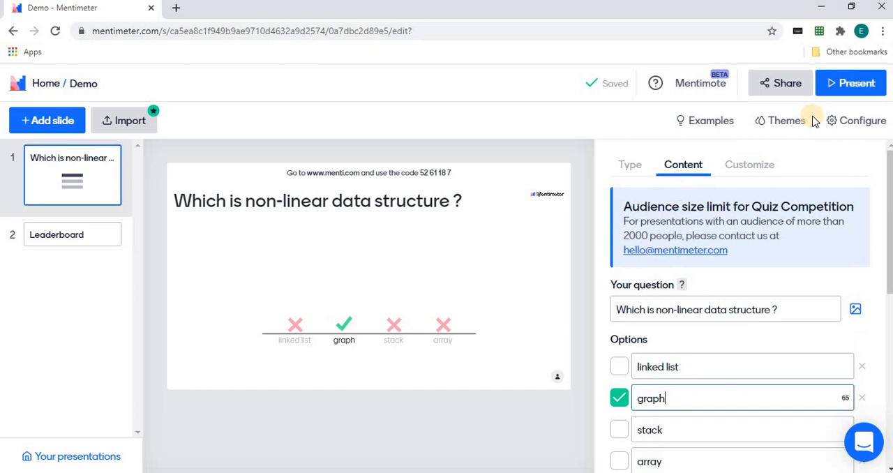
Copy the audience voting link menti.com/4kqioao8zs from the Share options
{"action": "left_click", "coordinate": [779, 84]}
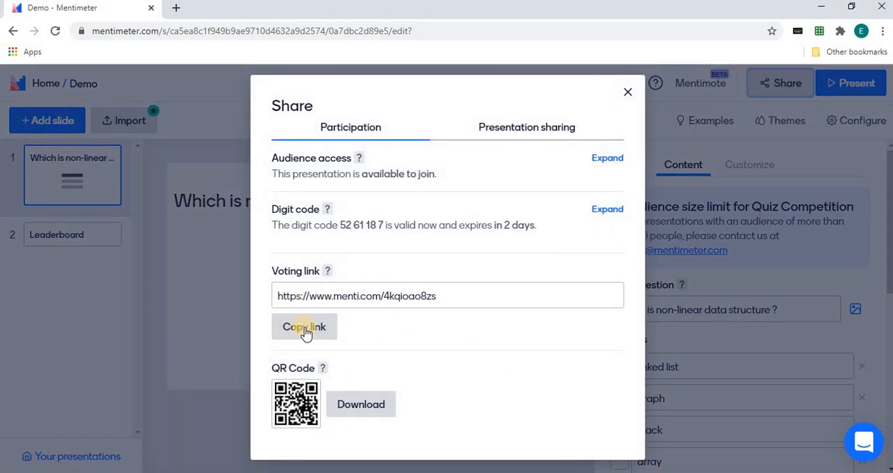
{"action": "left_click", "coordinate": [304, 327]}
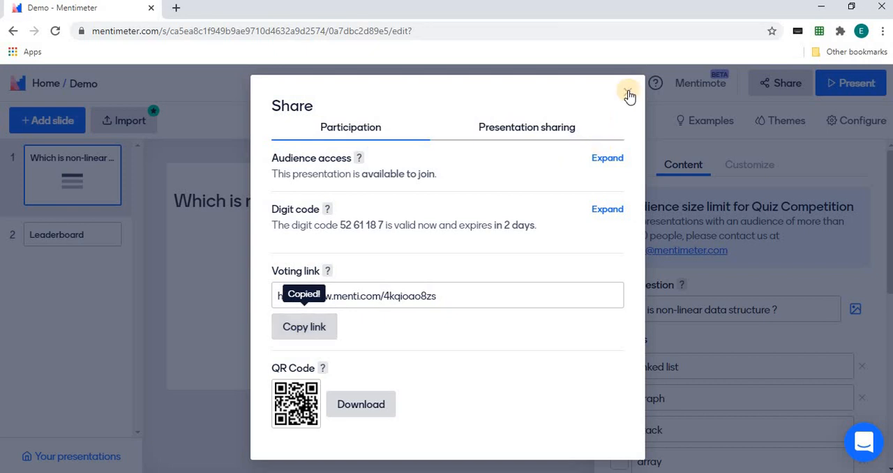
{"action": "left_click", "coordinate": [628, 95]}
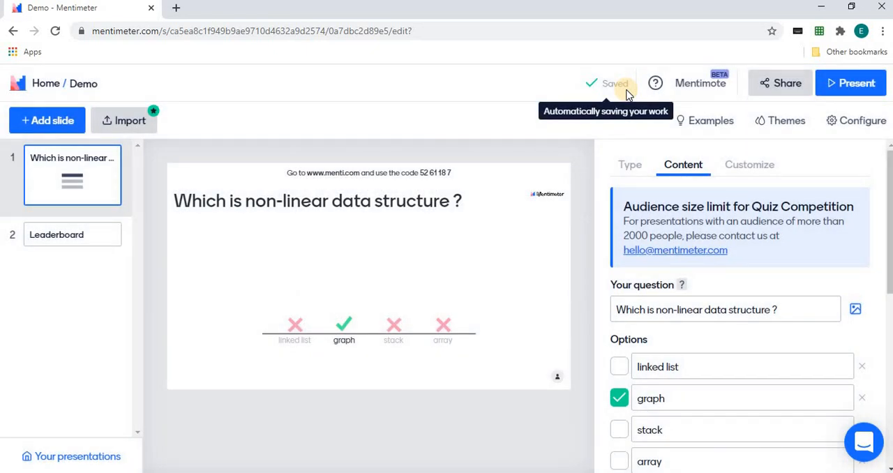
{"action": "mouse_move", "coordinate": [513, 124]}
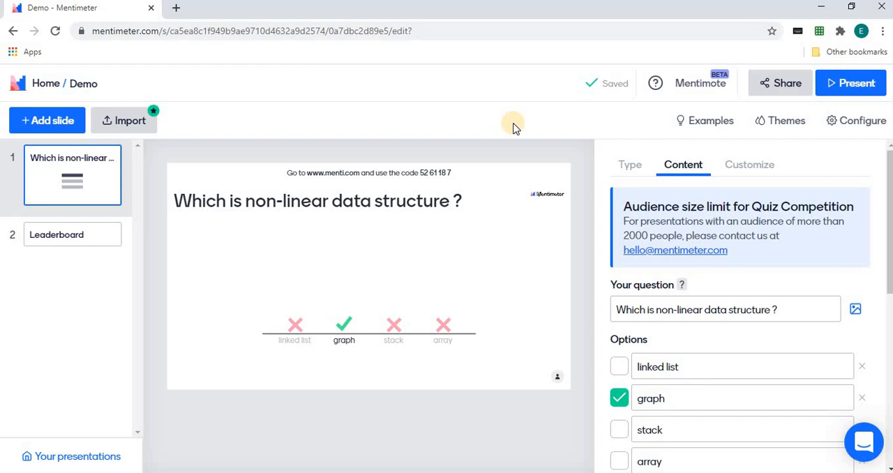
{"action": "mouse_move", "coordinate": [543, 119]}
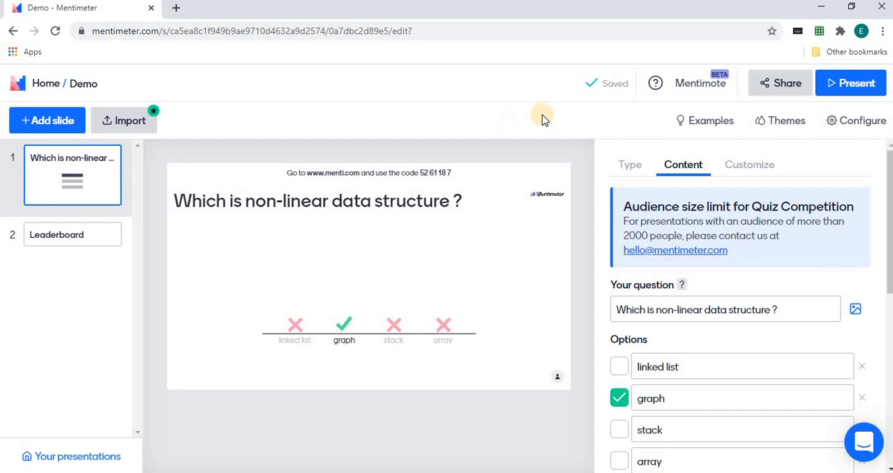
{"action": "mouse_move", "coordinate": [357, 422]}
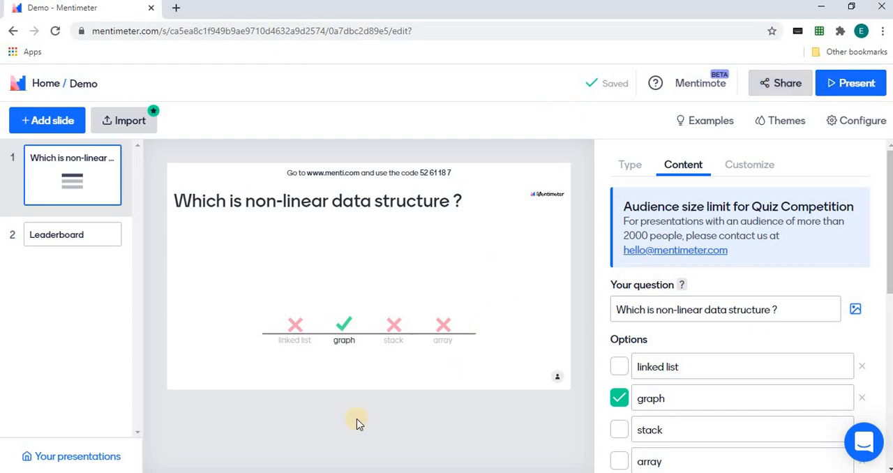
{"action": "mouse_move", "coordinate": [864, 84]}
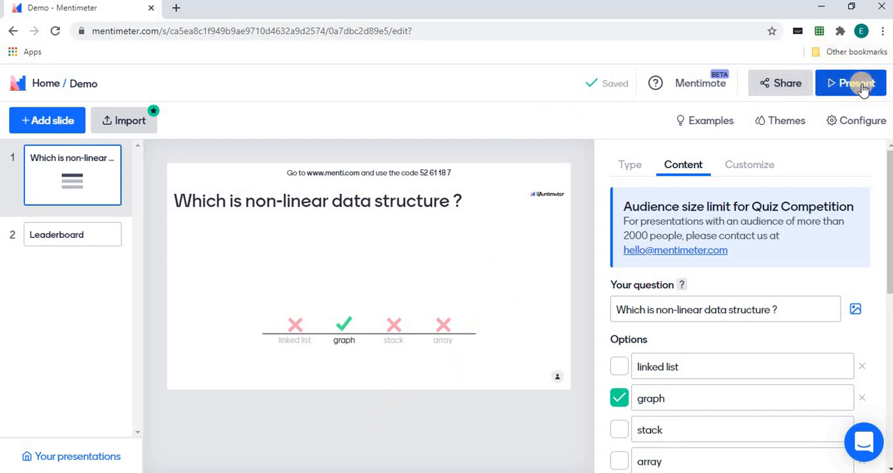
{"action": "mouse_move", "coordinate": [853, 84]}
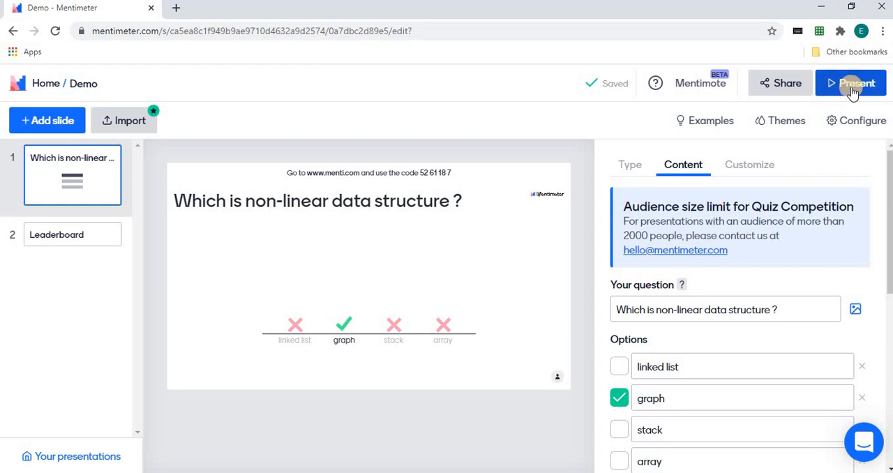
{"action": "mouse_move", "coordinate": [852, 104]}
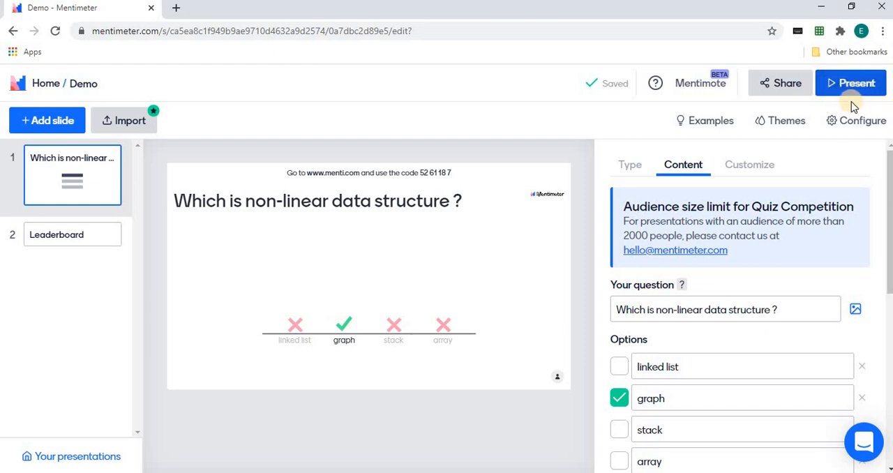
{"action": "mouse_move", "coordinate": [659, 227]}
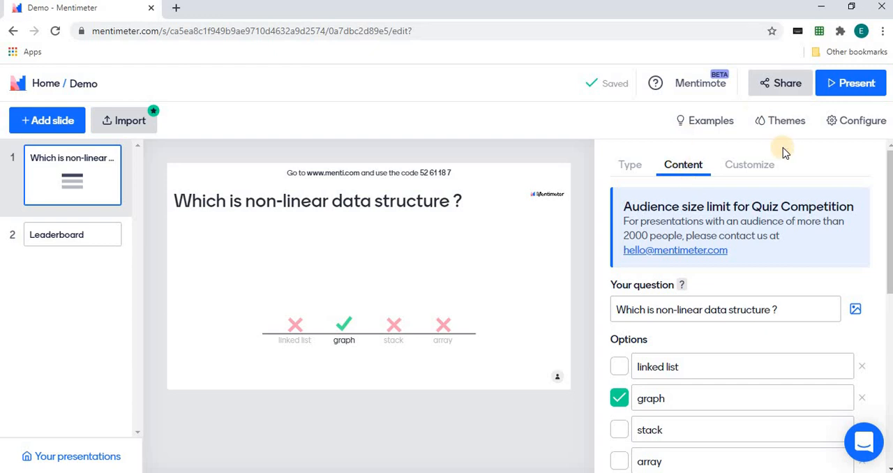
{"action": "mouse_move", "coordinate": [829, 159]}
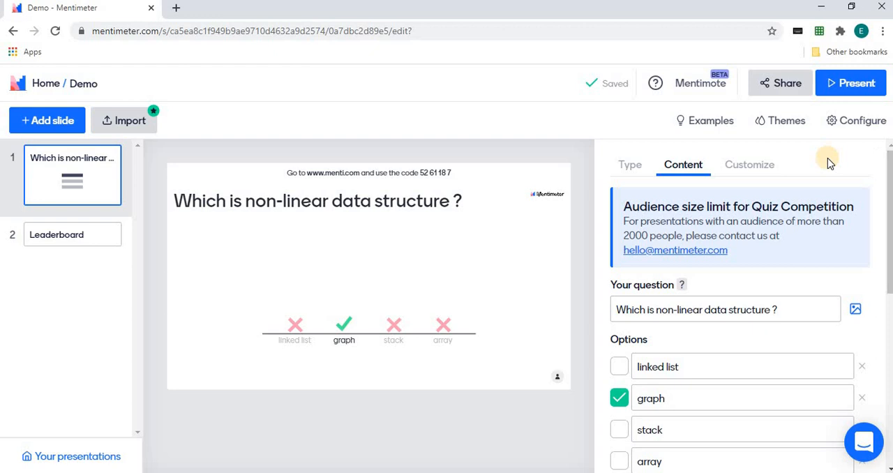
Review the Extras and Leaderboard settings, then return to the presentations Home page
{"action": "scroll", "scroll_direction": "down", "scroll_amount": 3}
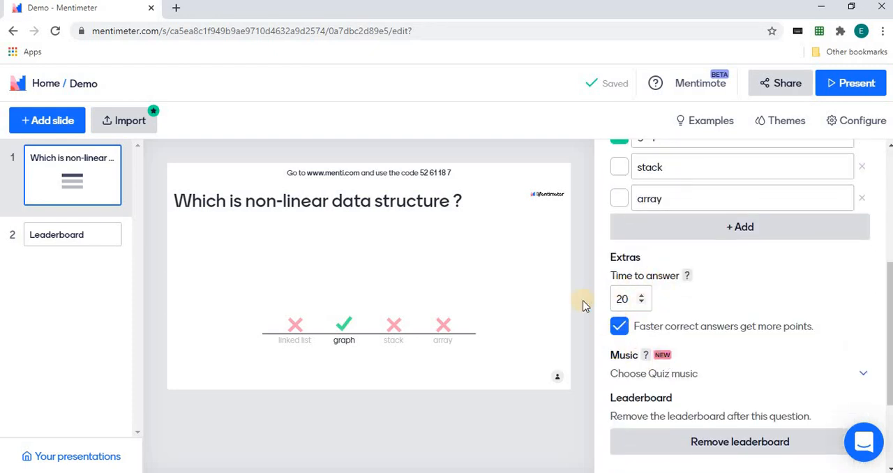
{"action": "mouse_move", "coordinate": [255, 282]}
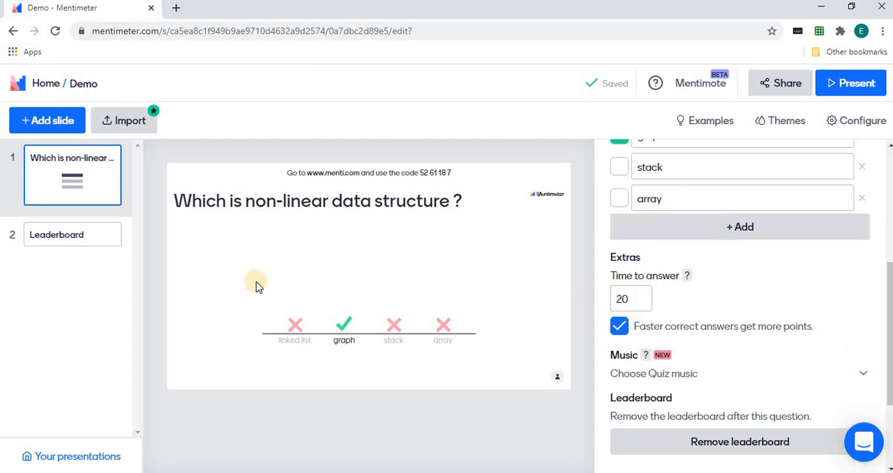
{"action": "left_click", "coordinate": [45, 84]}
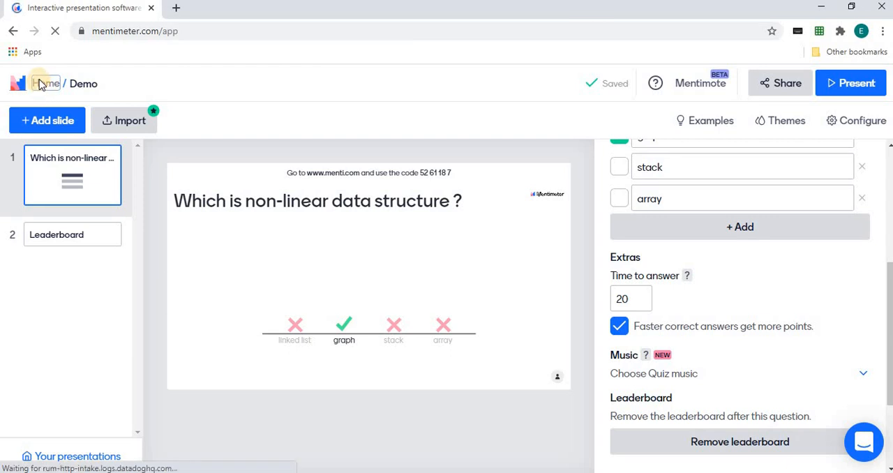
Open the Doubly Linked List presentation and start presenting it full screen
{"action": "left_click", "coordinate": [46, 83]}
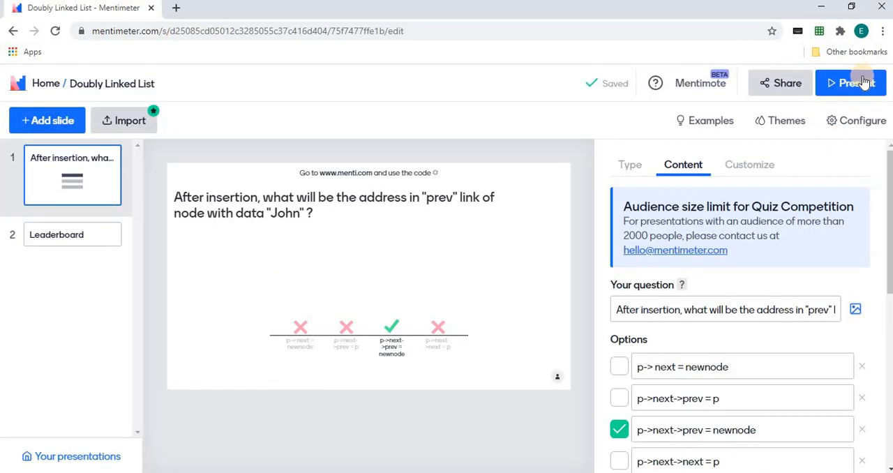
{"action": "left_click", "coordinate": [851, 84]}
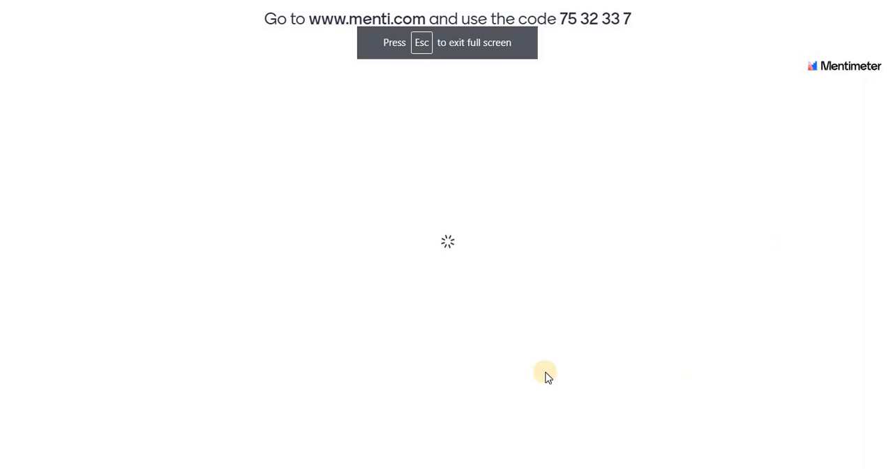
{"action": "mouse_move", "coordinate": [491, 211]}
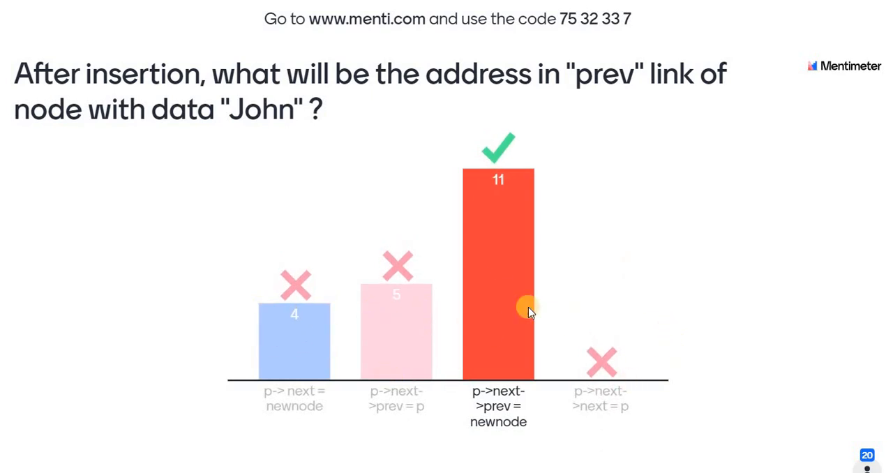
{"action": "mouse_move", "coordinate": [519, 202]}
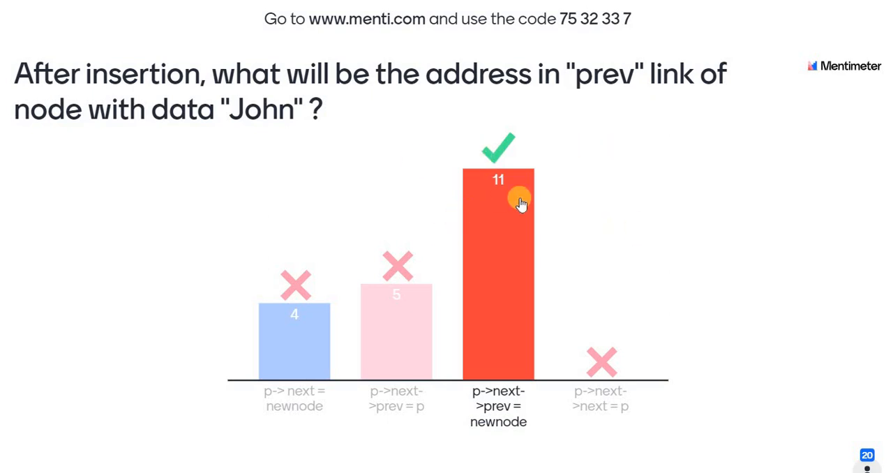